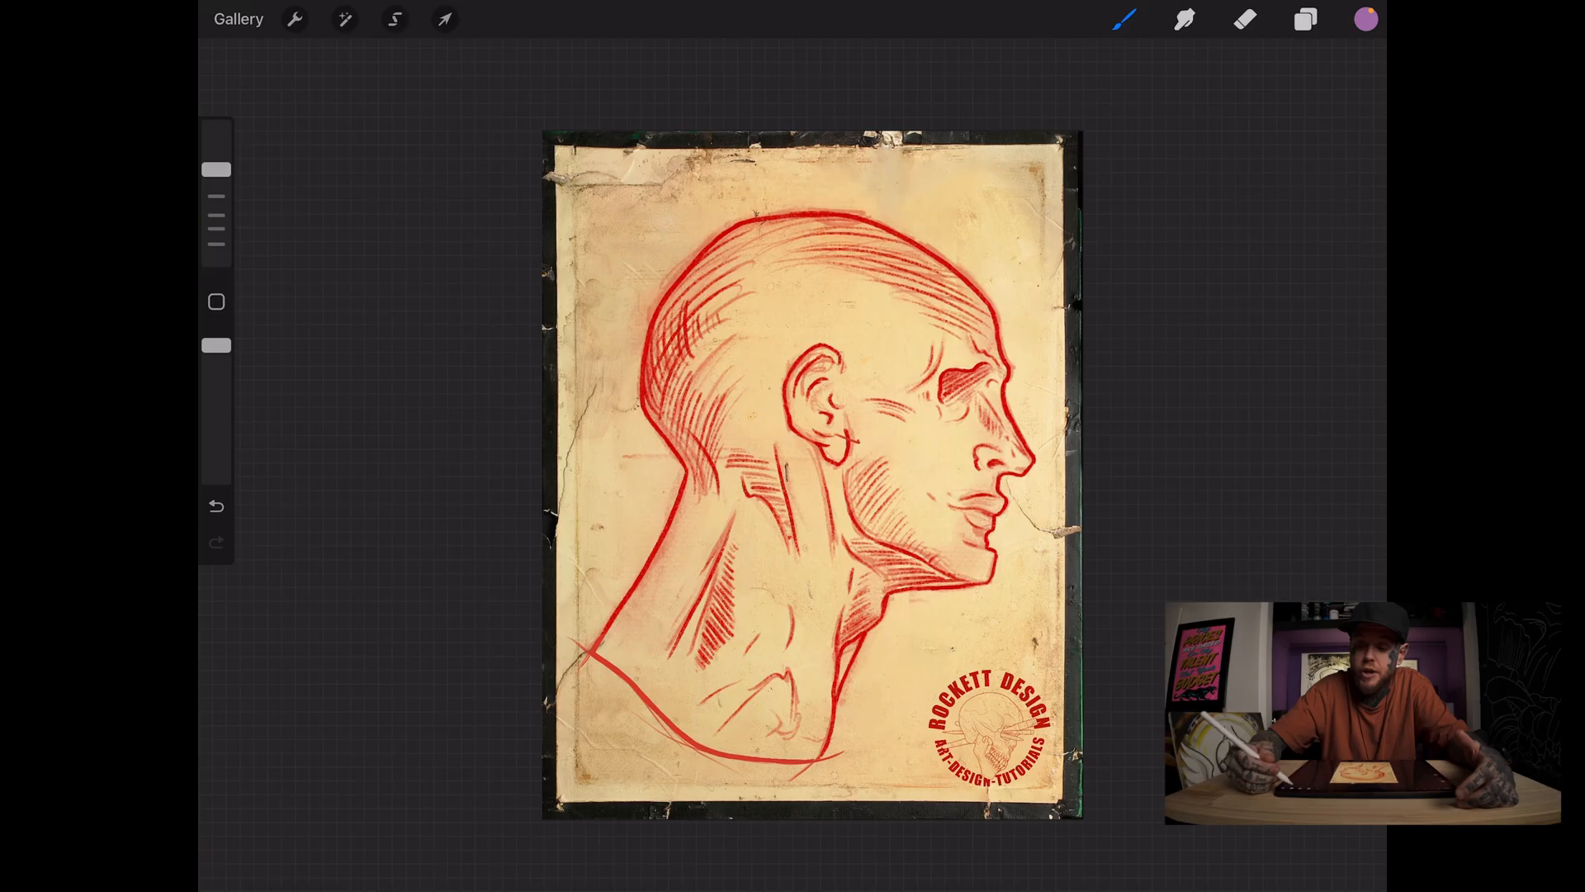
# Step: Show the Layers panel for the head sketch artwork
pyautogui.click(1304, 18)
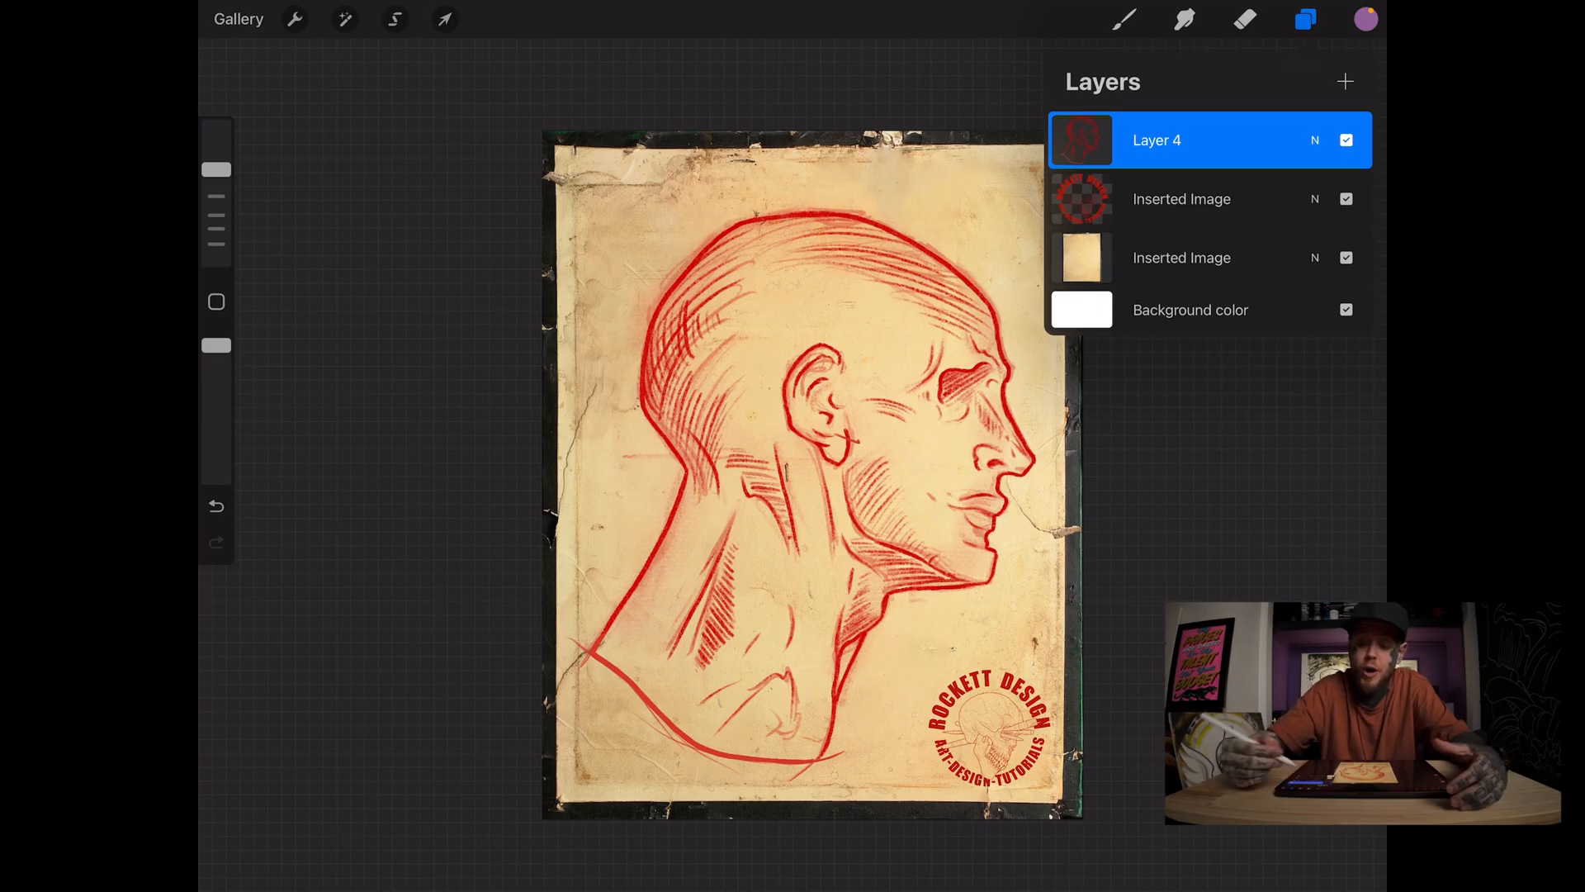
# Step: Alpha-lock Layer 4 and fill the red head sketch with purple
pyautogui.click(1155, 139)
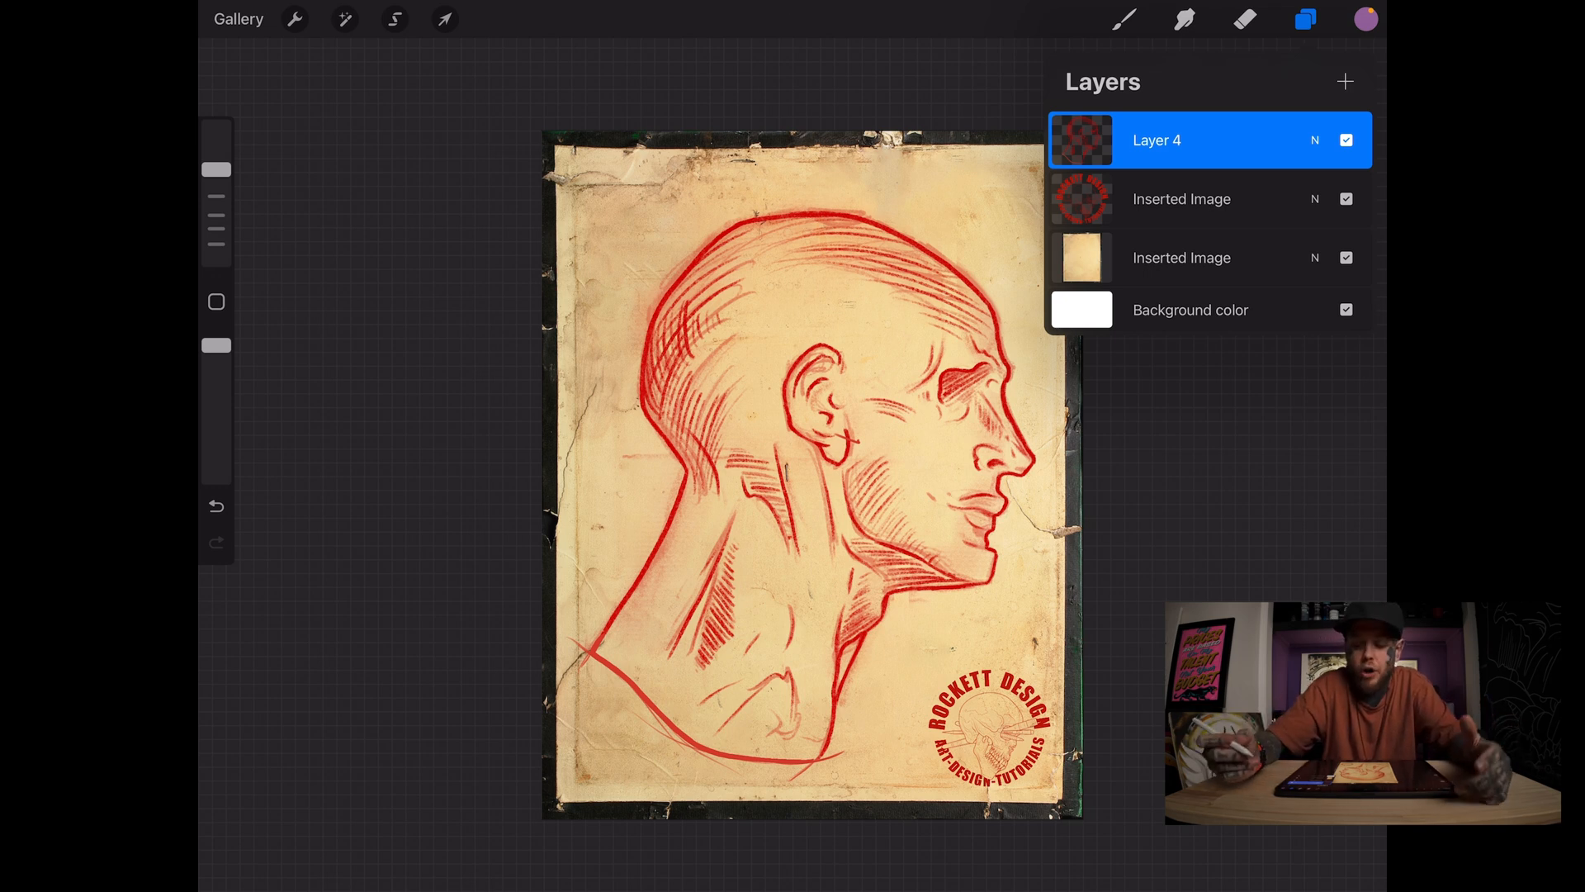
pyautogui.click(1365, 18)
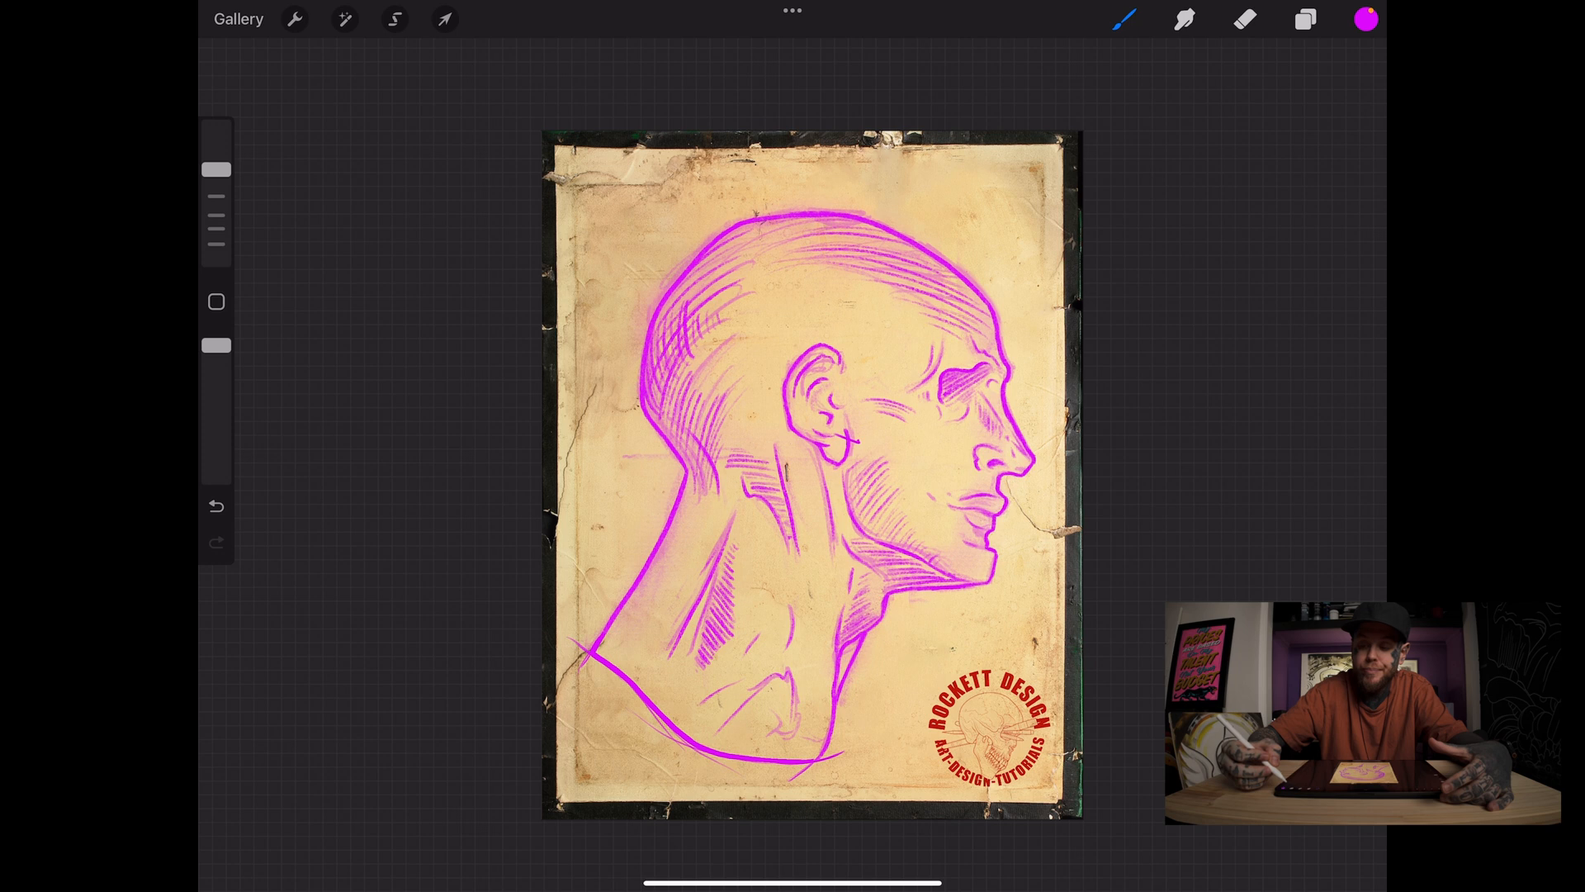
# Step: Make Layer 4 a clipping mask over the logo image layer below
pyautogui.click(1305, 18)
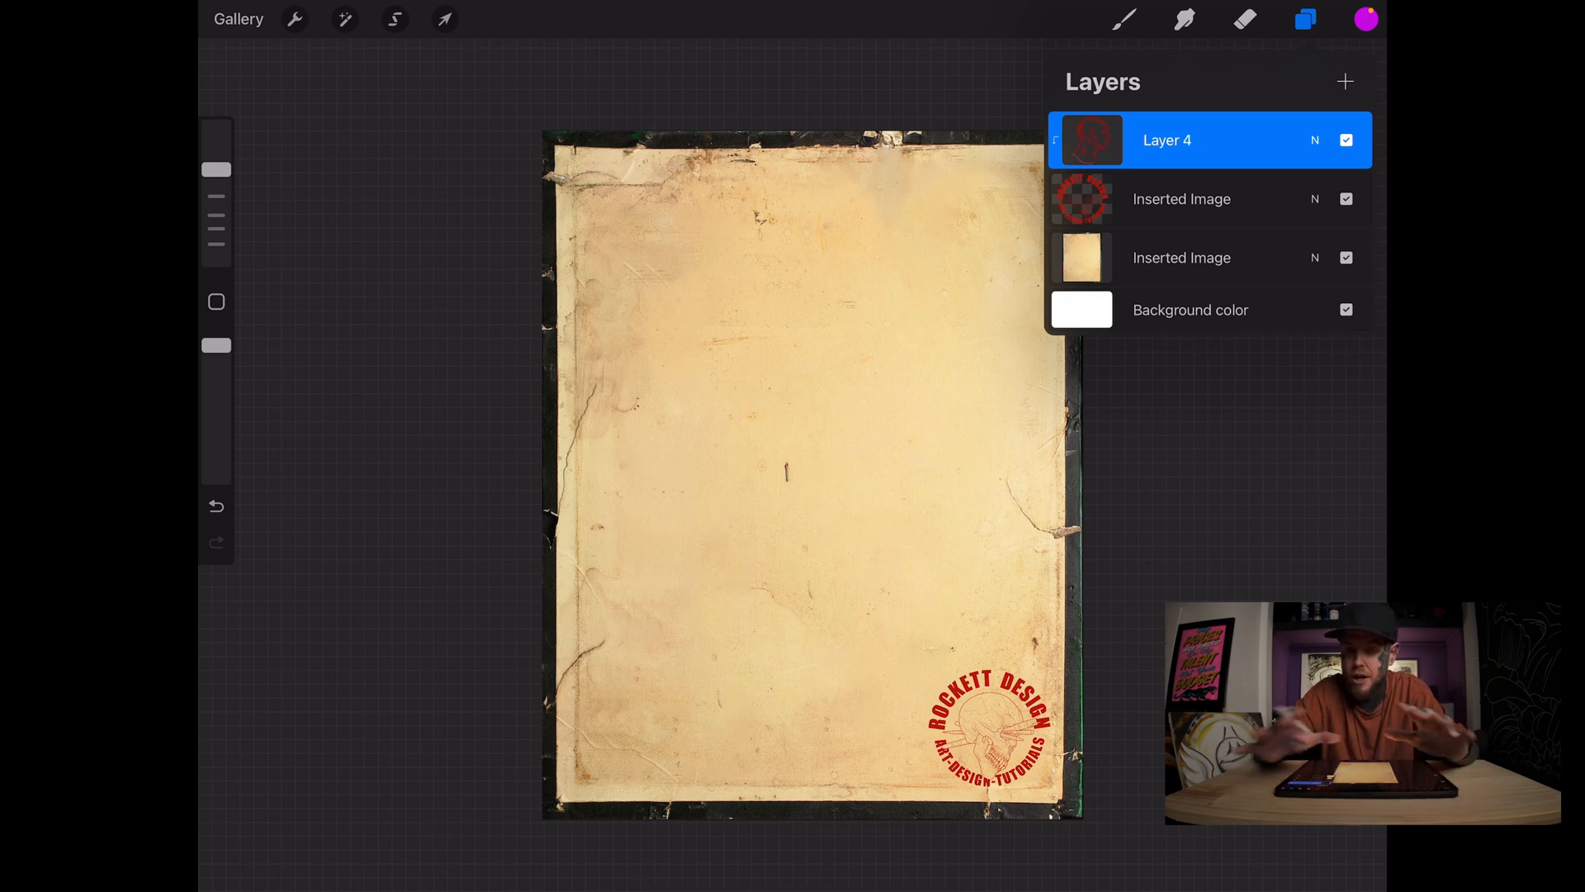
# Step: Brush purple over the Rockett Design logo on clipped Layer 4, checking the layer between strokes
pyautogui.click(1305, 19)
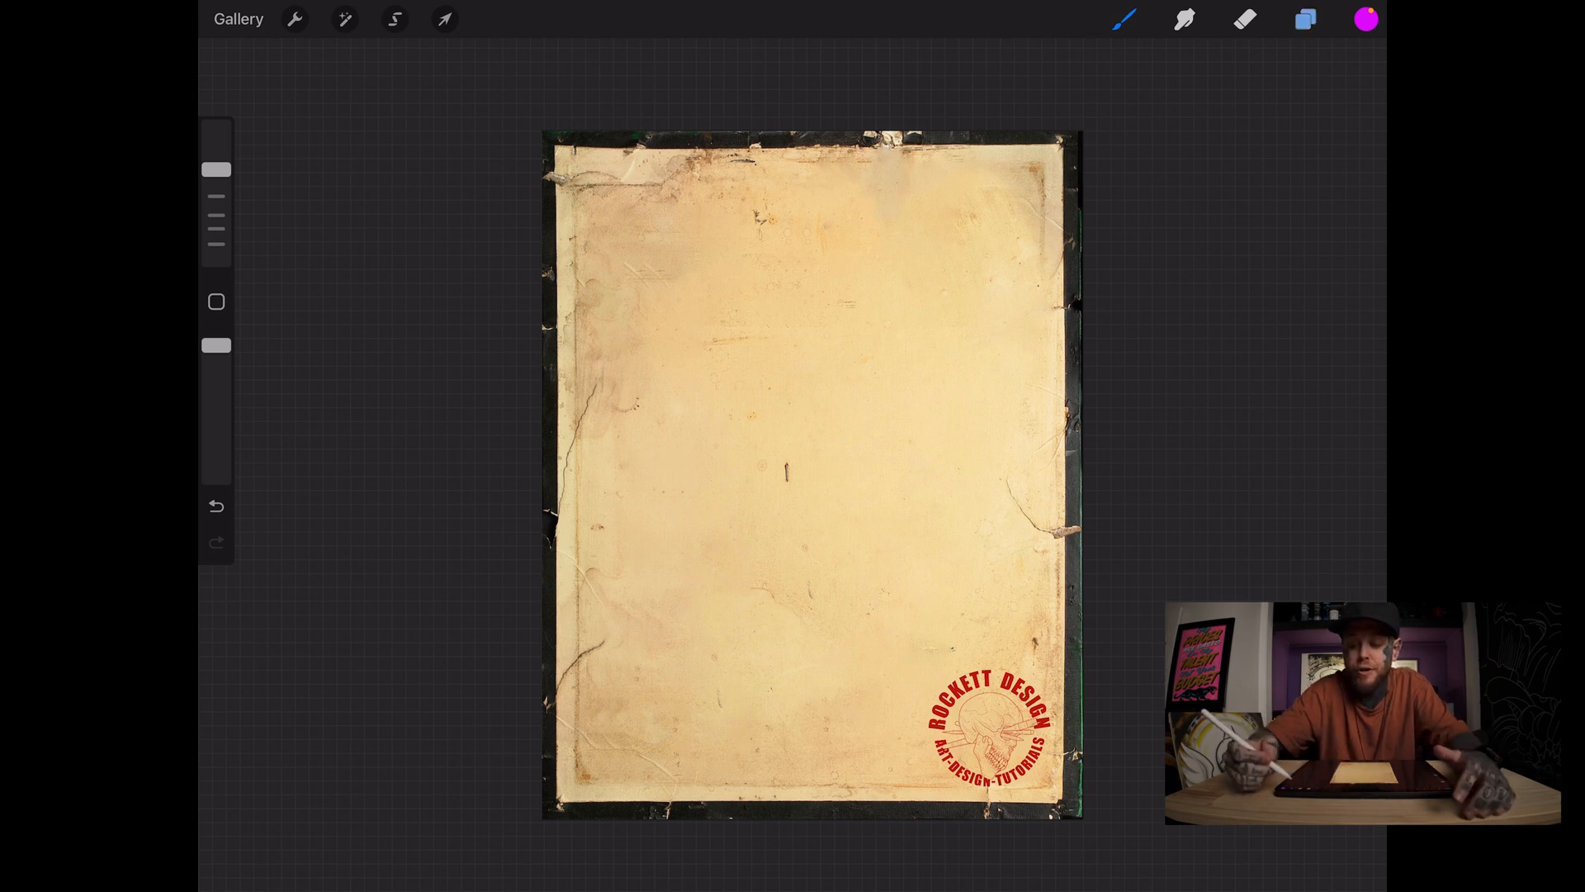
pyautogui.click(1305, 18)
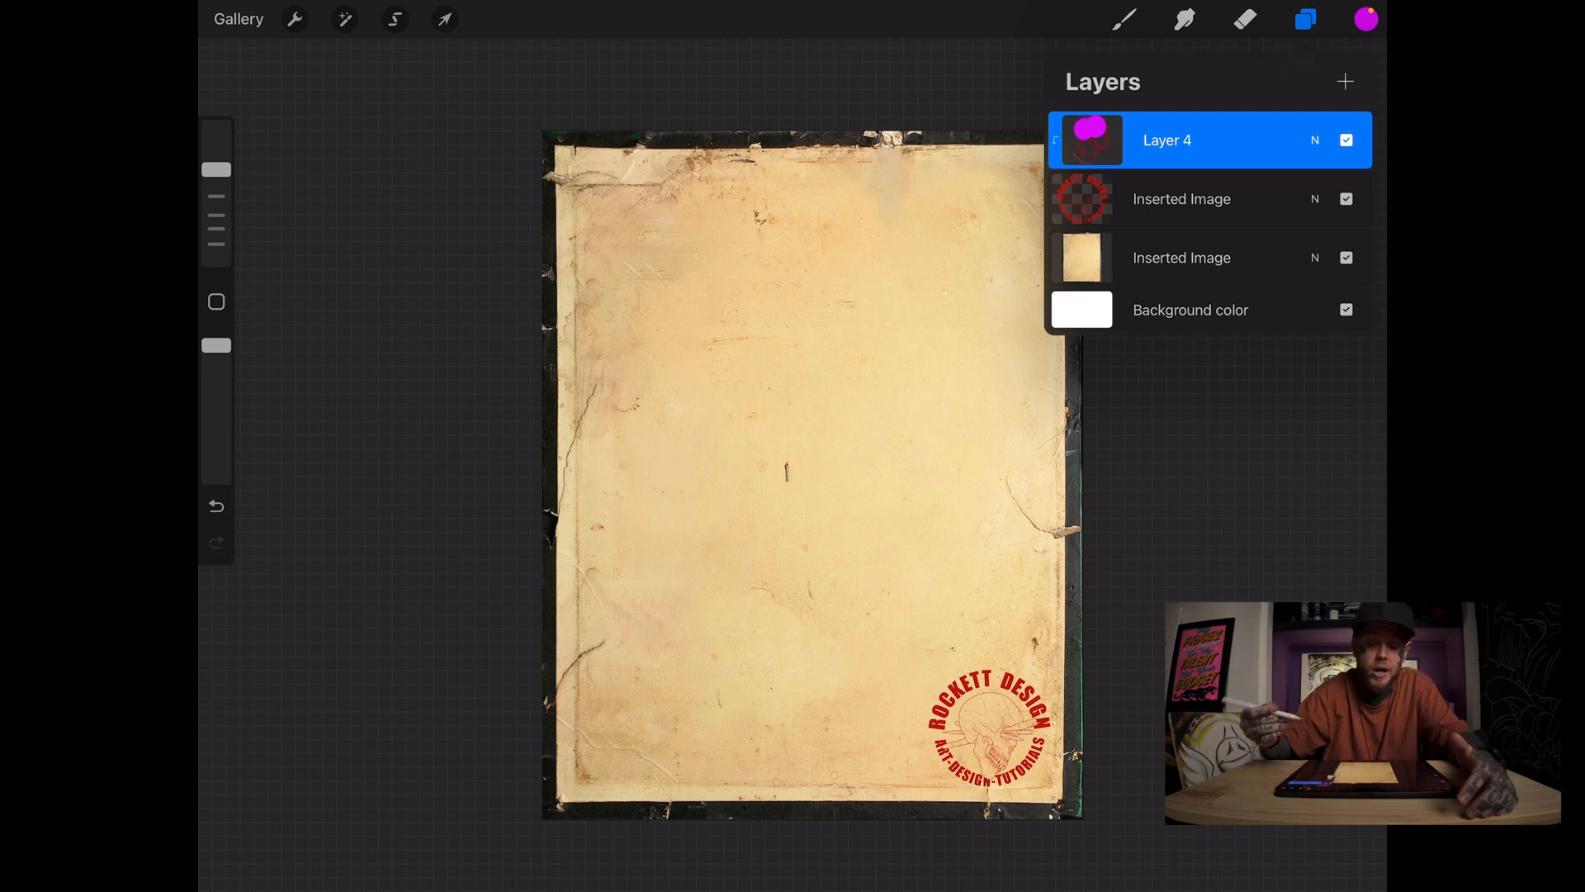
pyautogui.click(1305, 18)
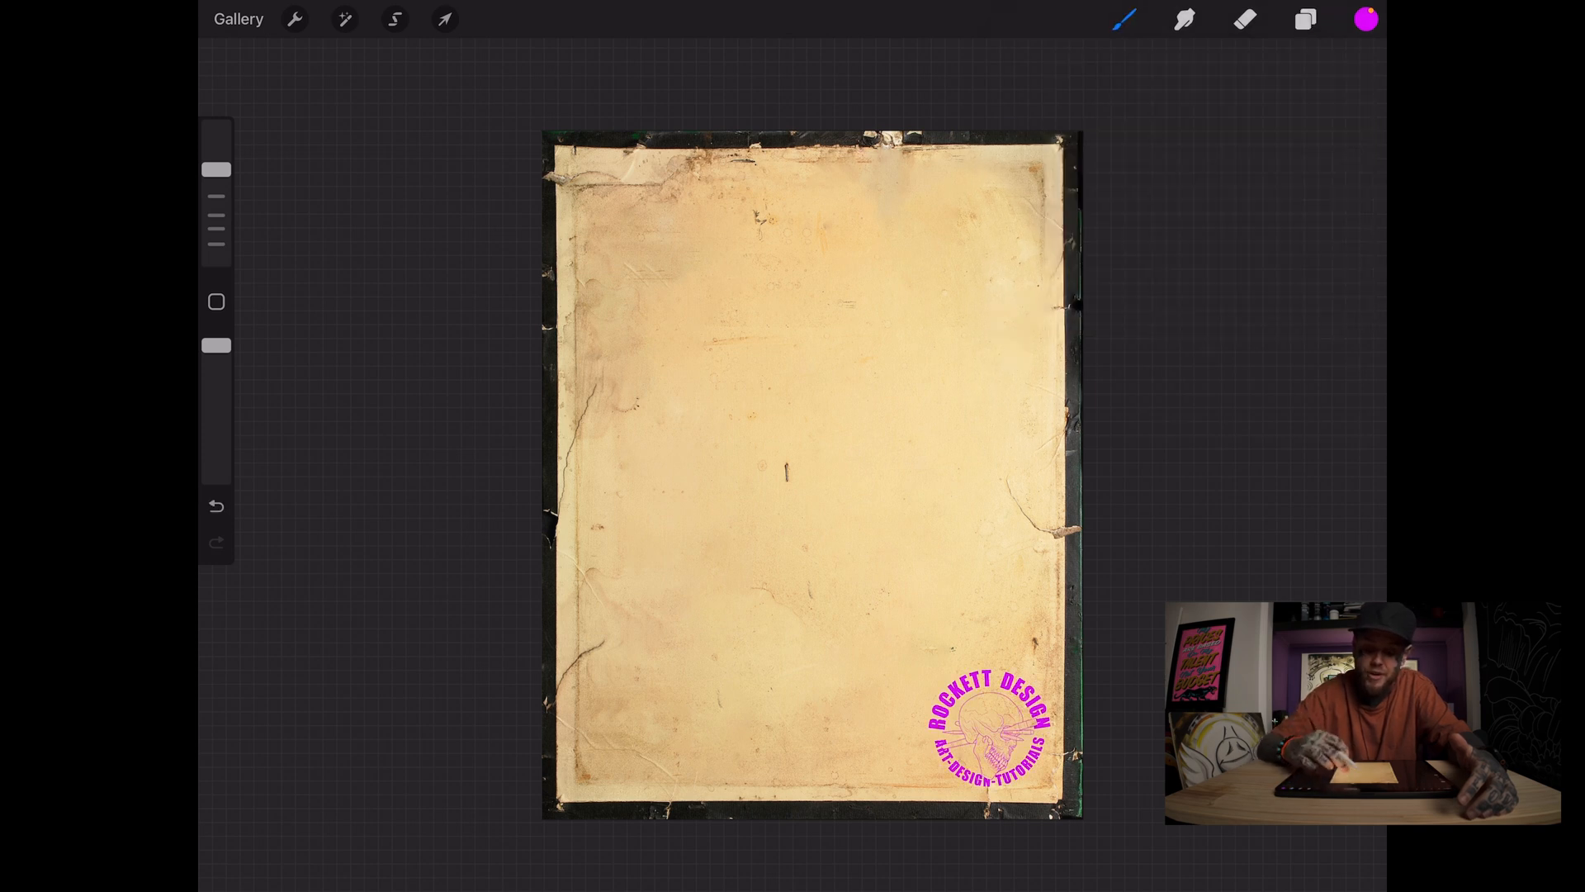
pyautogui.click(1305, 18)
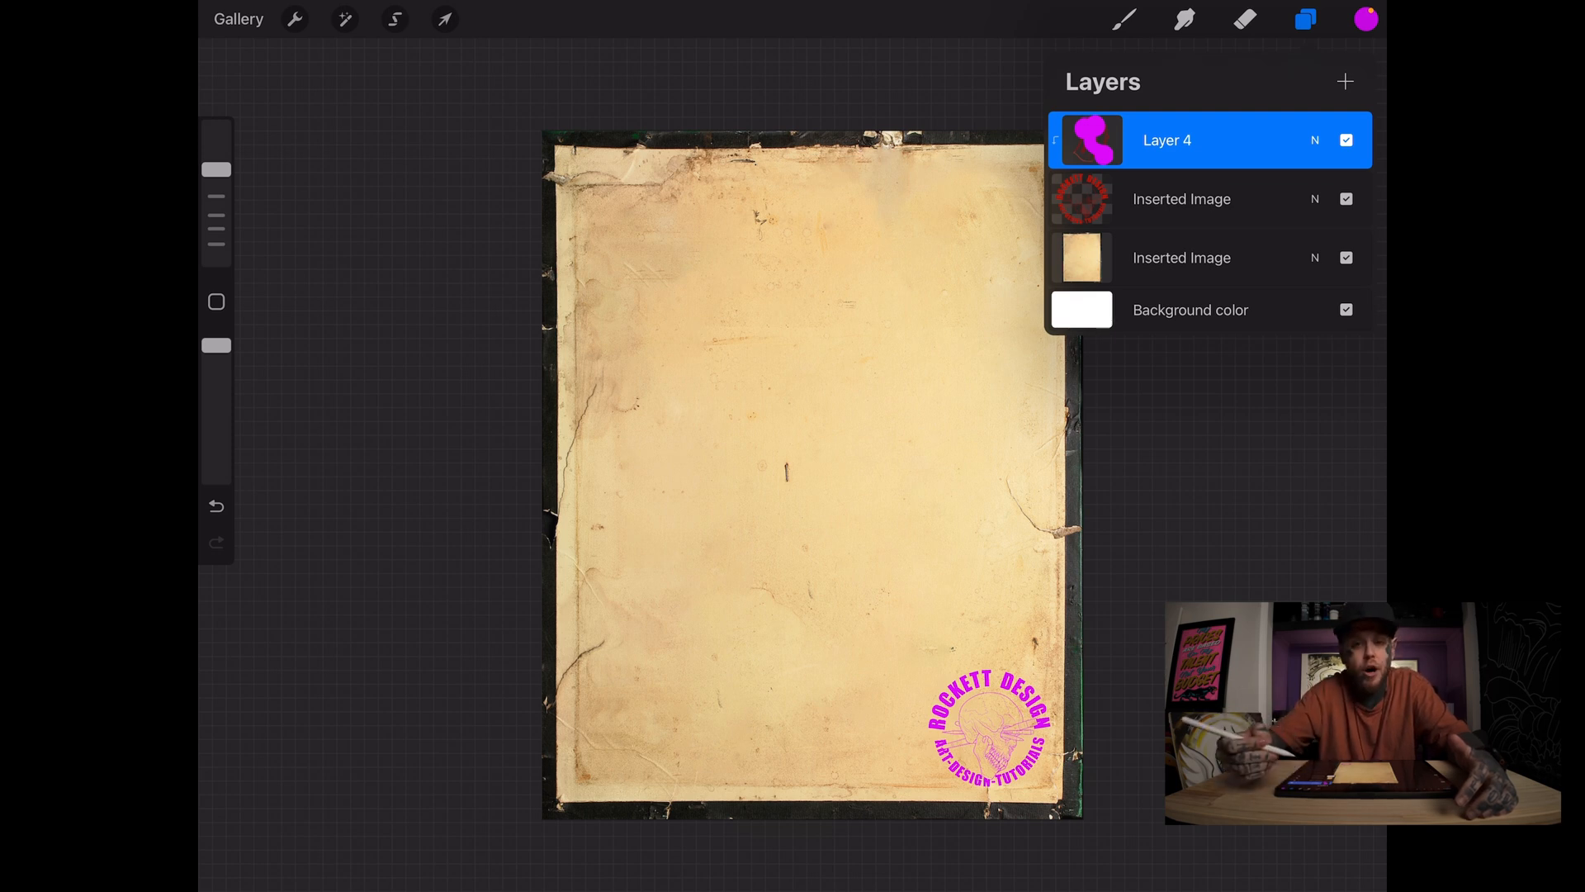
pyautogui.click(1305, 18)
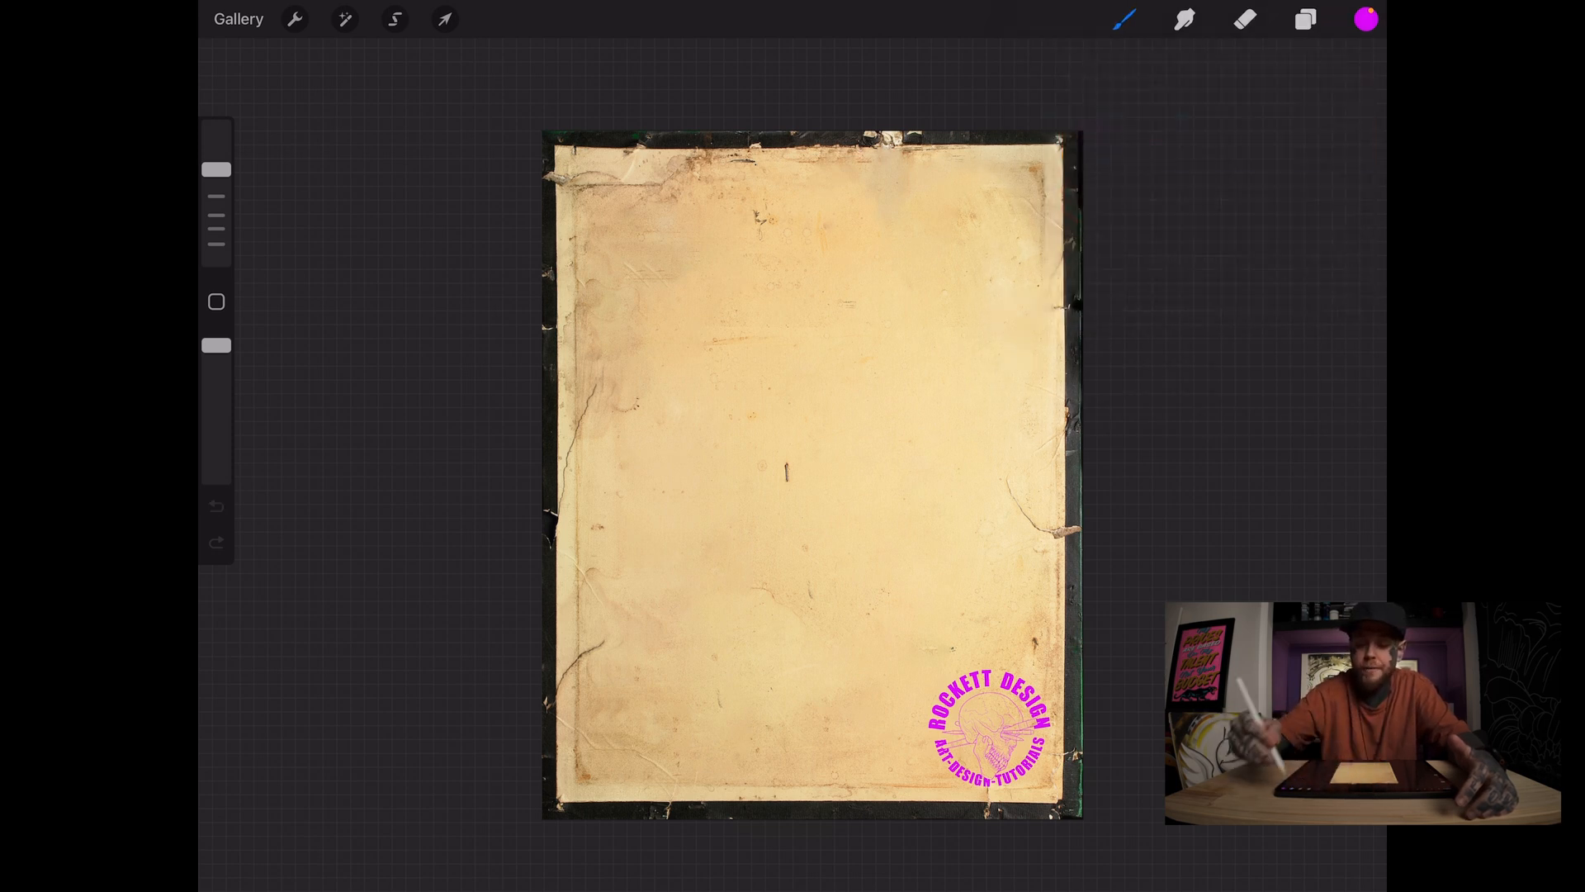
pyautogui.click(1305, 18)
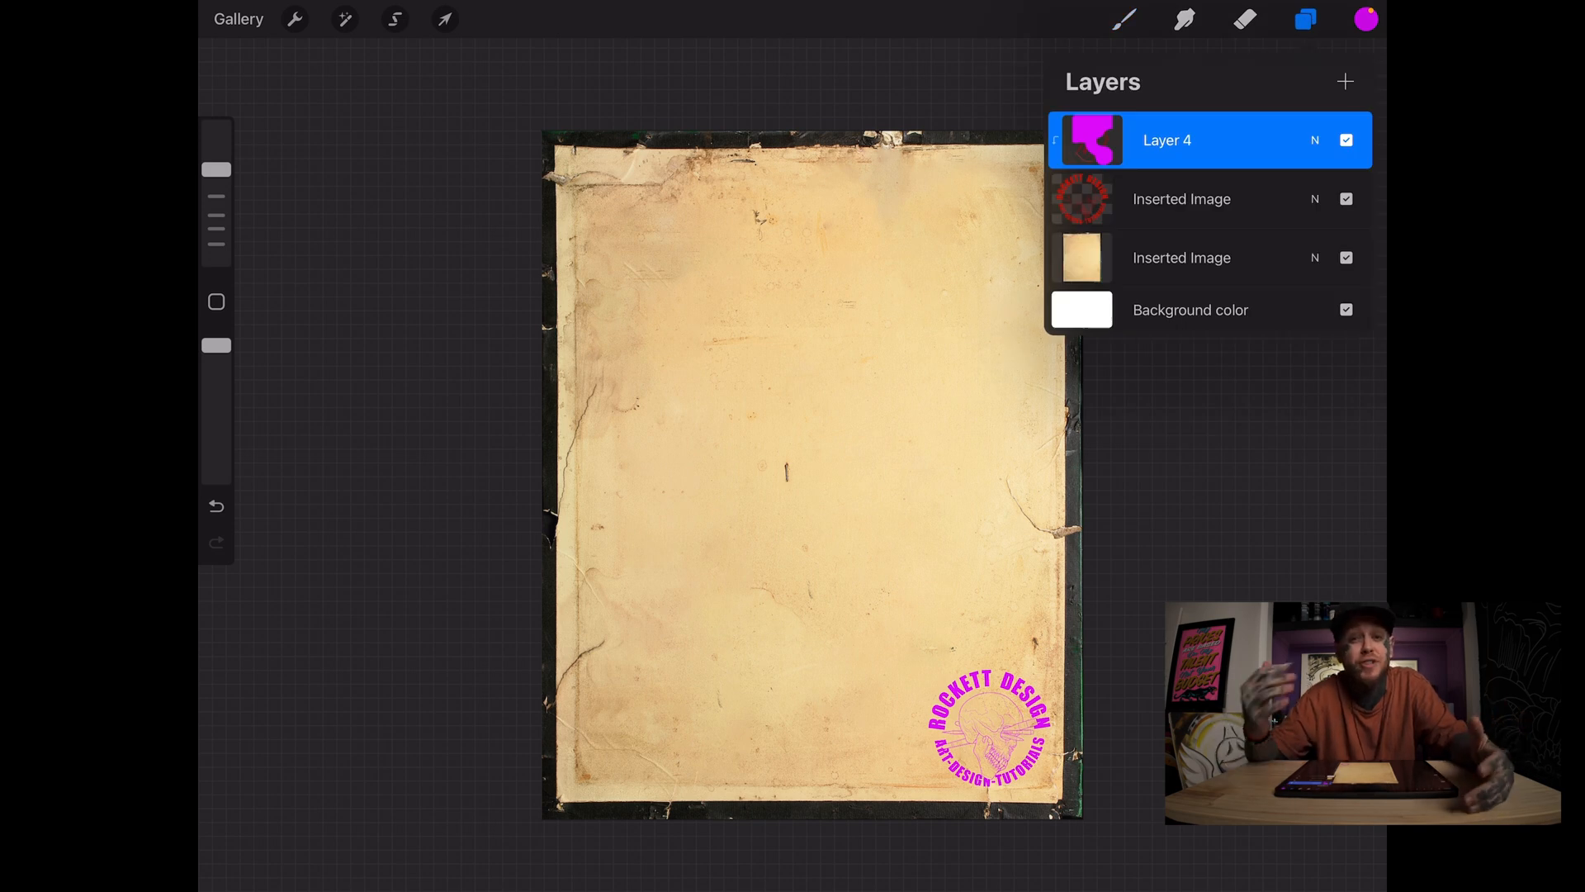